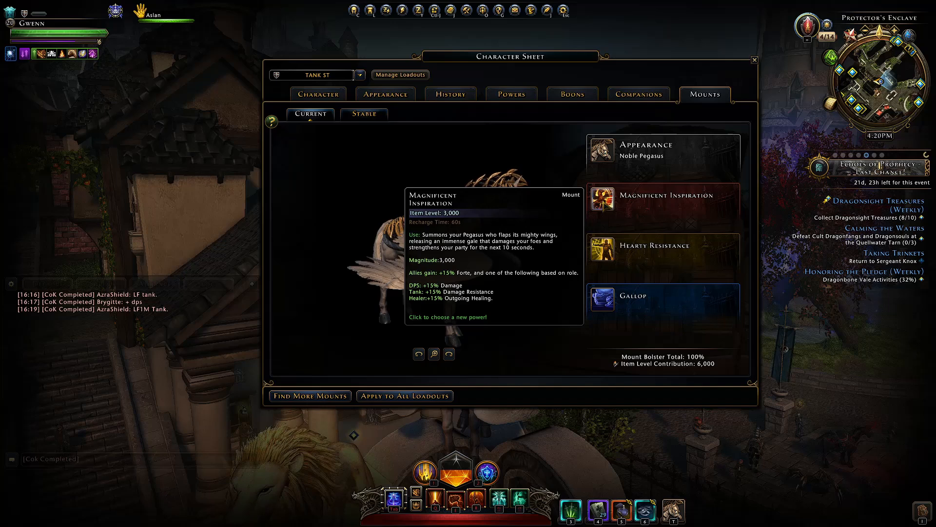
List alternatives to Magnificent Inspiration in the mount combat power chooser, scrolling to Golden Touch.
left_click(447, 316)
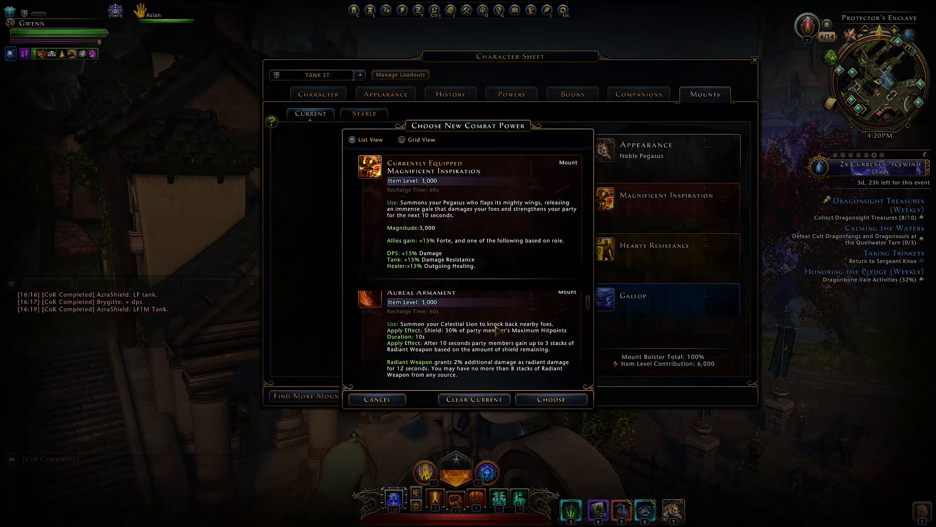
scroll("down", 3)
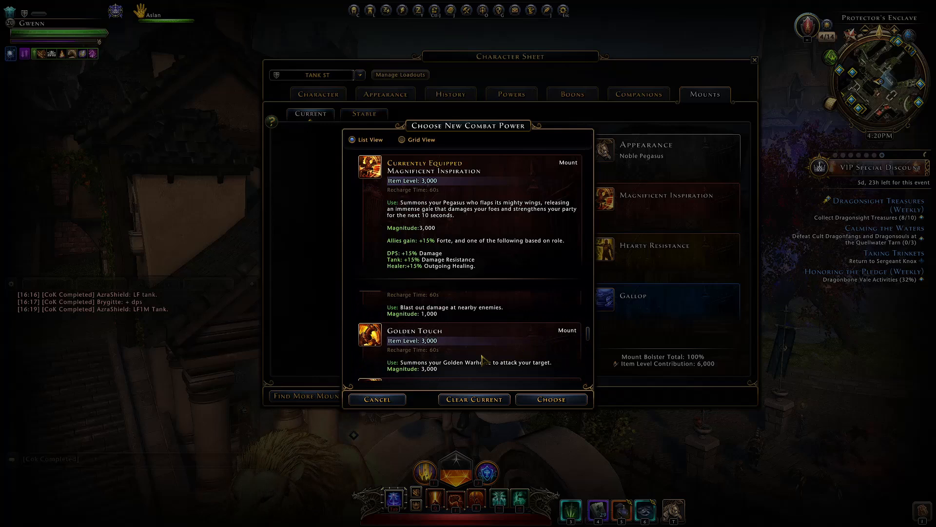
scroll("down", 3)
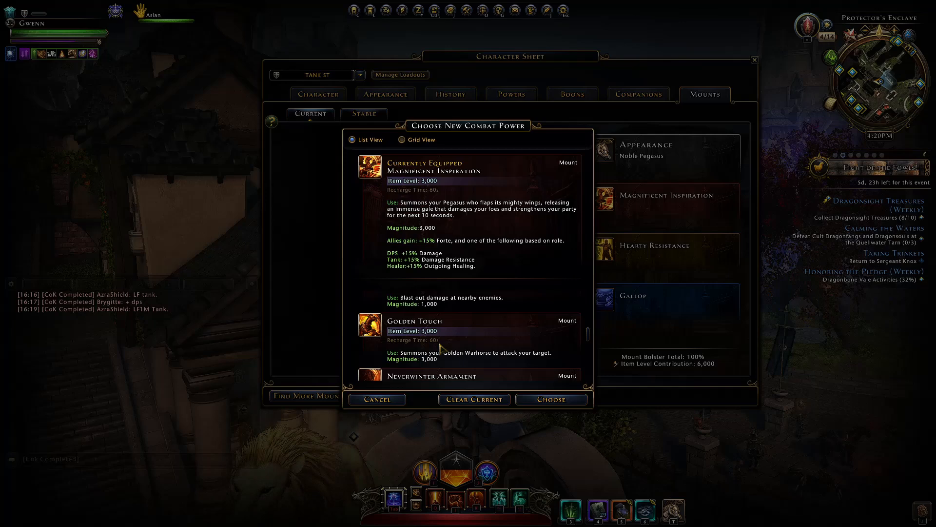
mouse_move(442, 251)
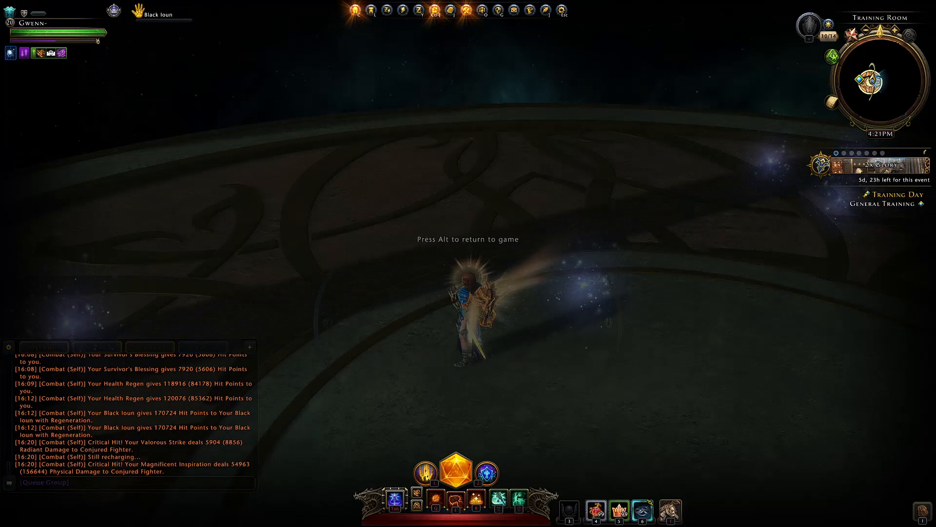
Hit the Conjured Fighter with Magnificent Inspiration to log a 101,506 critical hit.
left_click(493, 519)
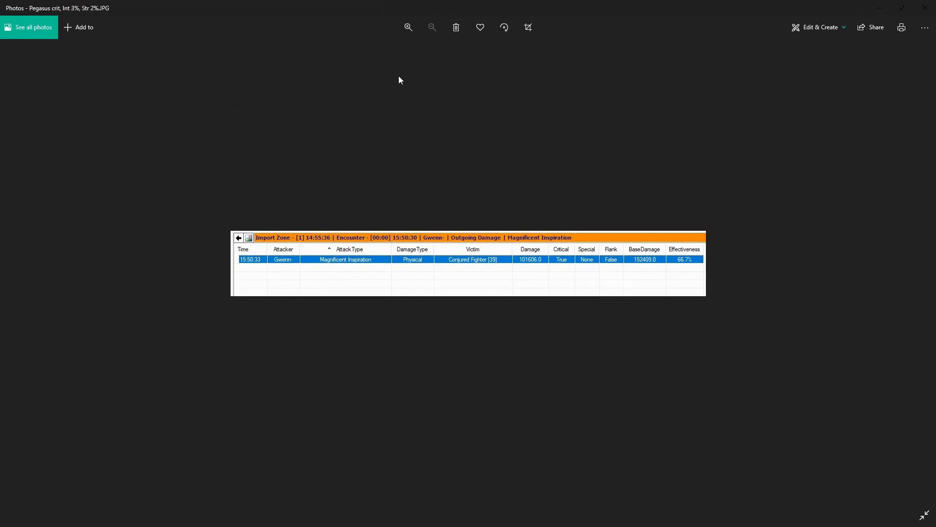
View the Pegasus crit screenshot showing 101,606 damage in Photos.
left_click(644, 519)
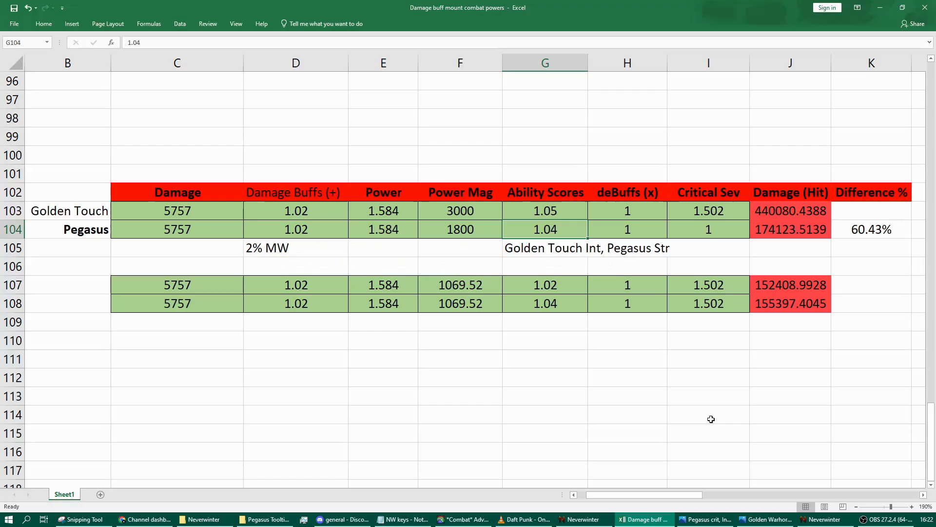
left_click(68, 210)
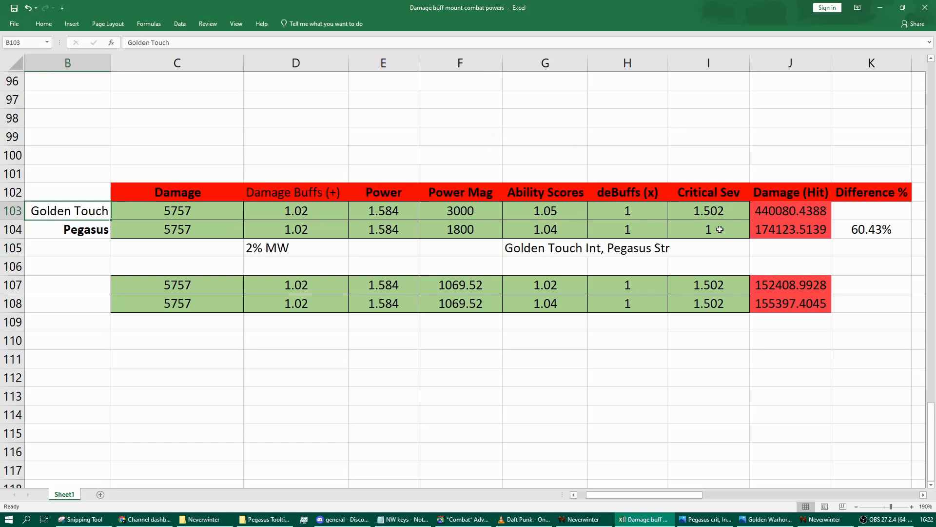
left_click(177, 229)
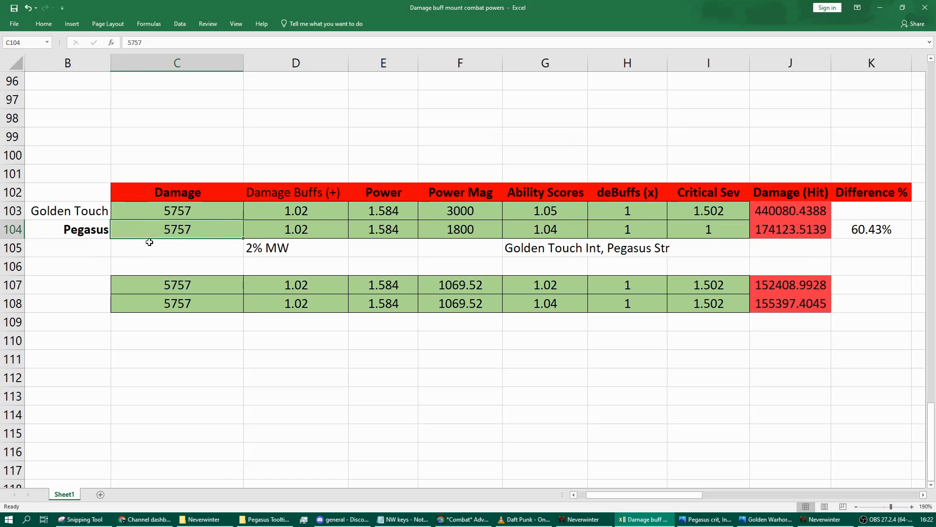
left_click(709, 229)
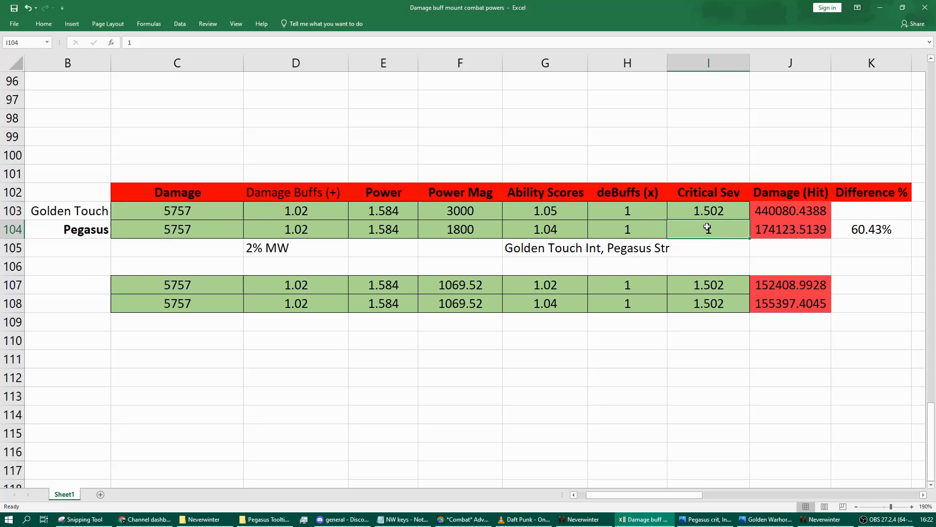
left_click(789, 229)
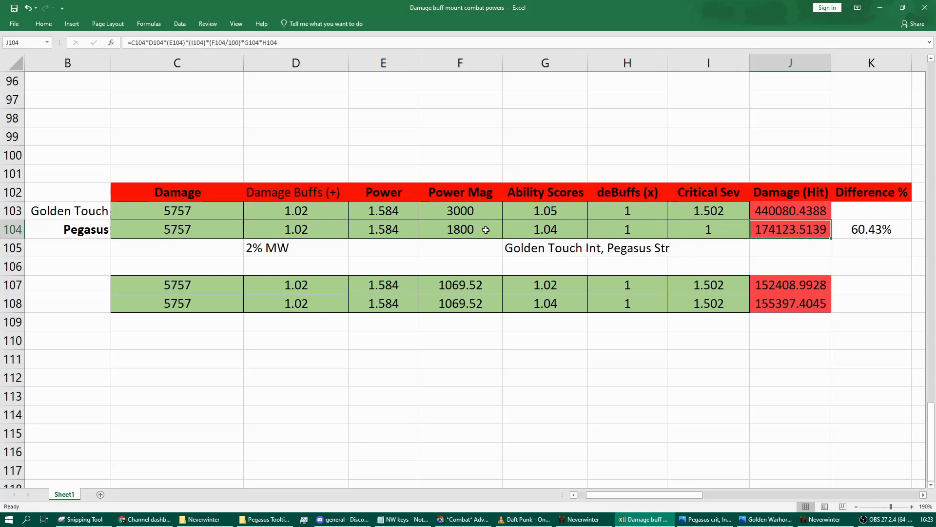
left_click(460, 229)
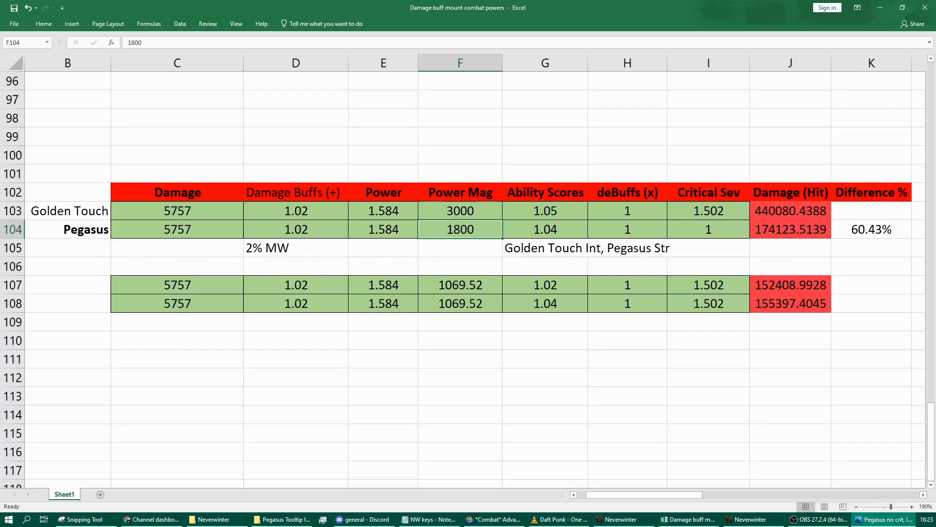
left_click(545, 229)
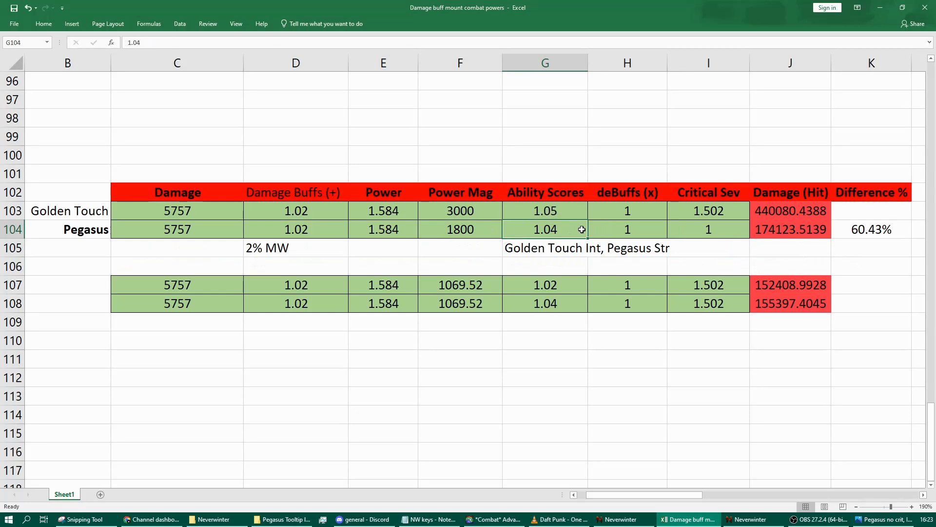
left_click(708, 266)
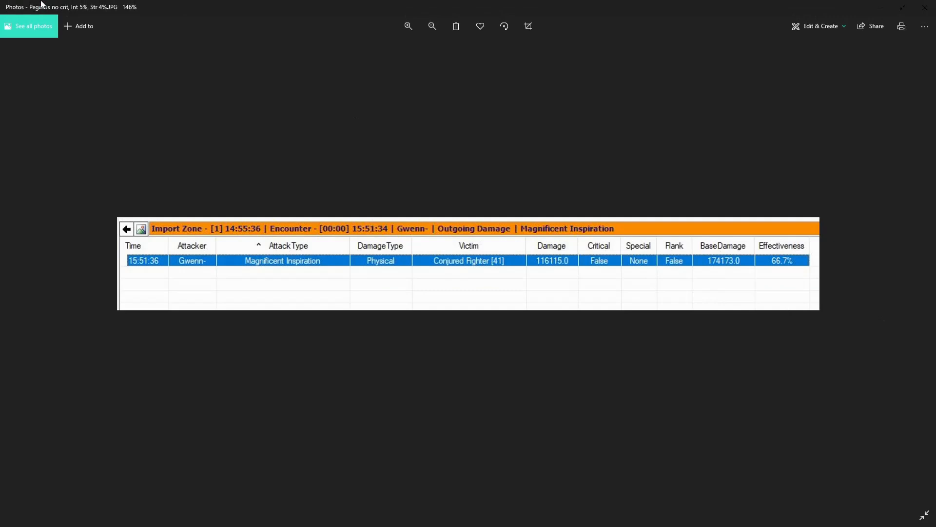
Go from the Pegasus no-crit screenshot back to the Excel damage sheet.
left_click(685, 518)
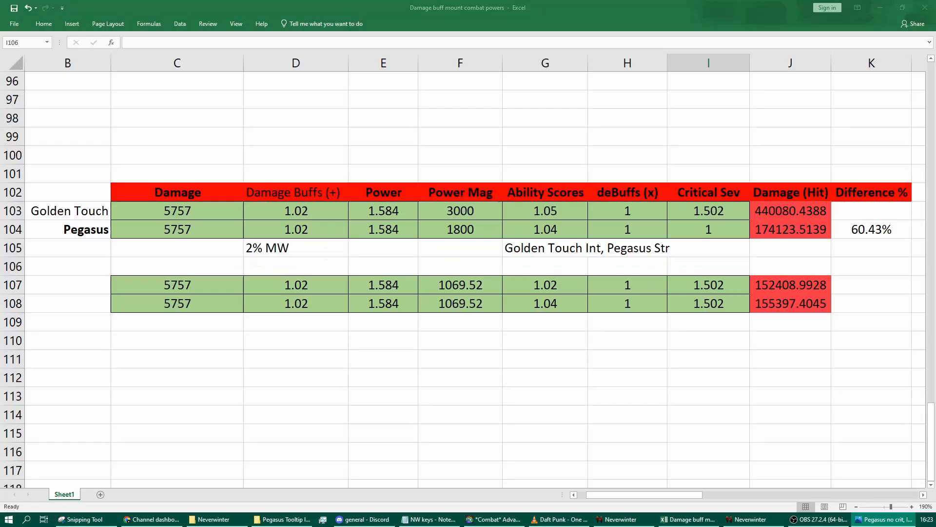
left_click(544, 229)
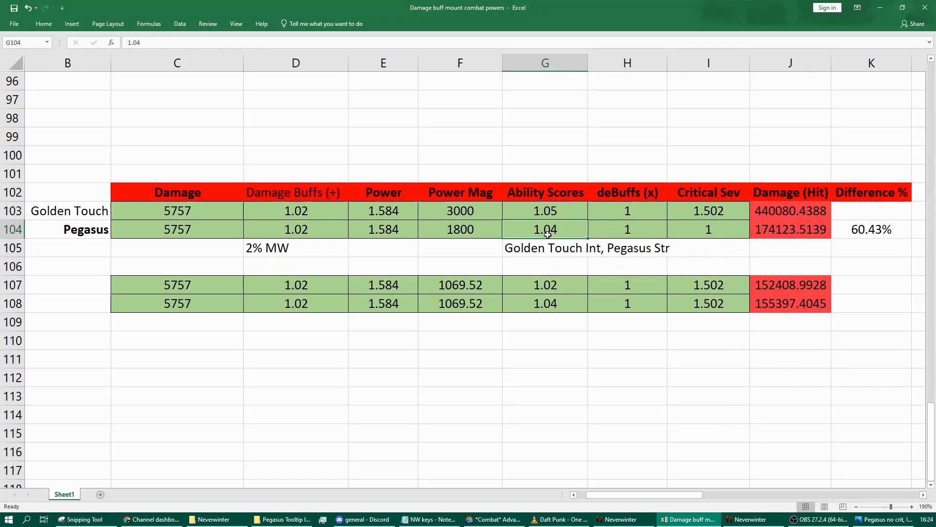
left_click(460, 229)
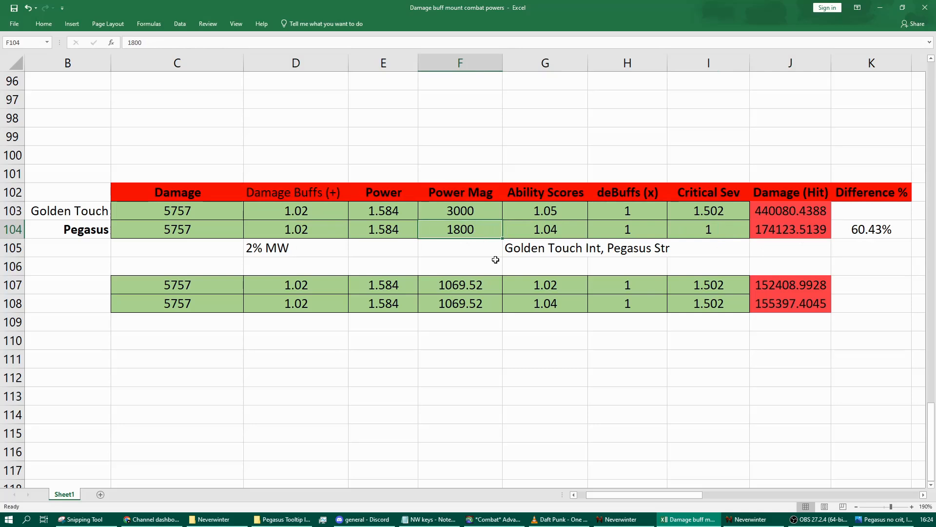
left_click(627, 284)
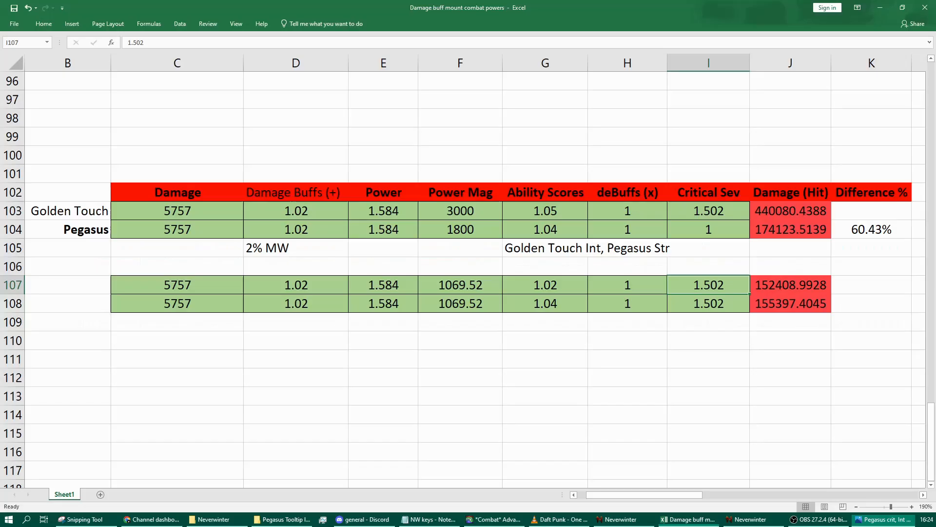
Review row 107's damage formula, 1069.52 power magnitude and 1.502 critical severity.
left_click(544, 303)
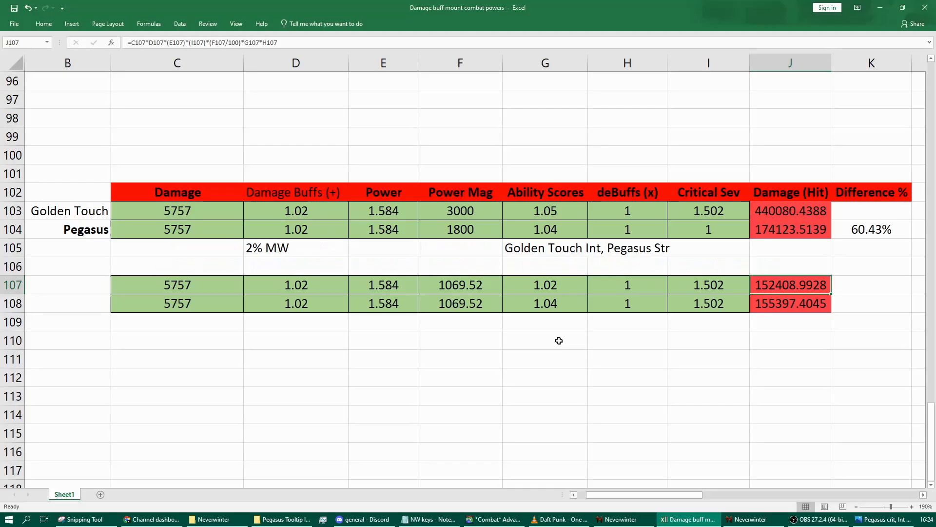
left_click(460, 284)
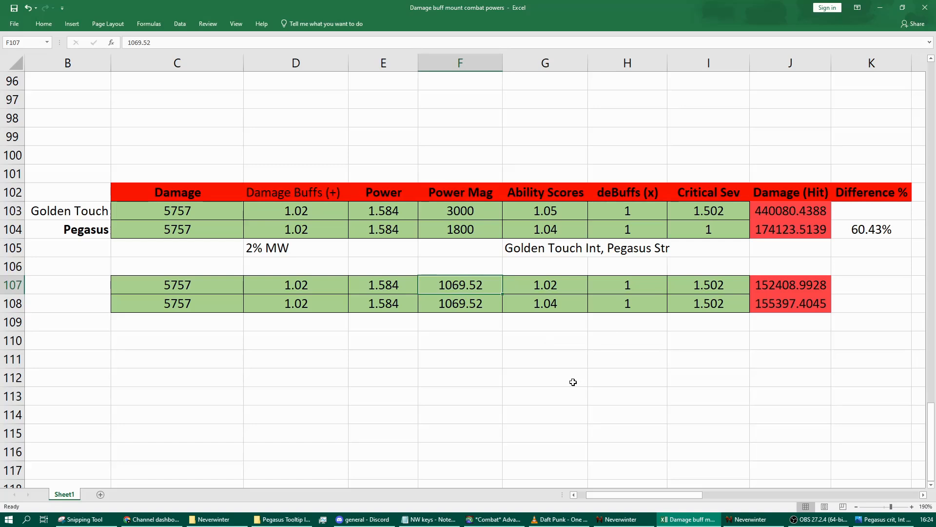
left_click(708, 285)
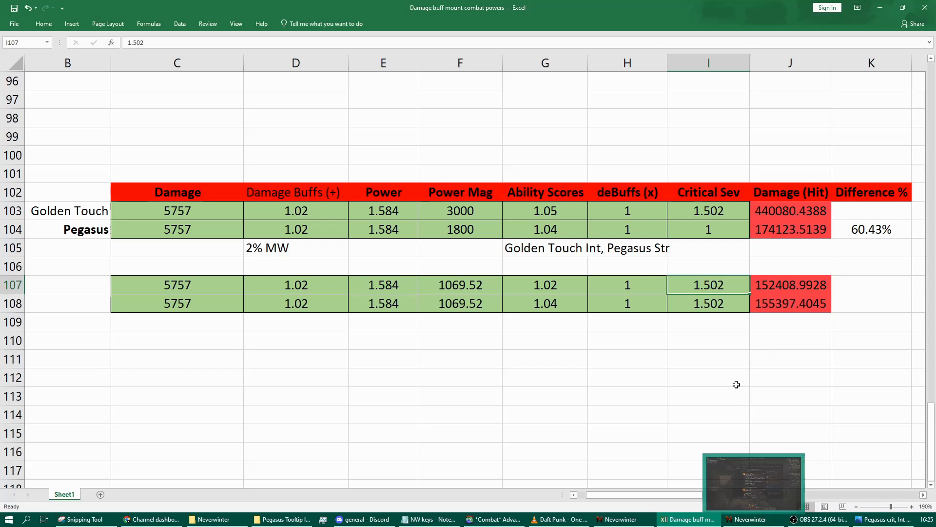
mouse_move(727, 405)
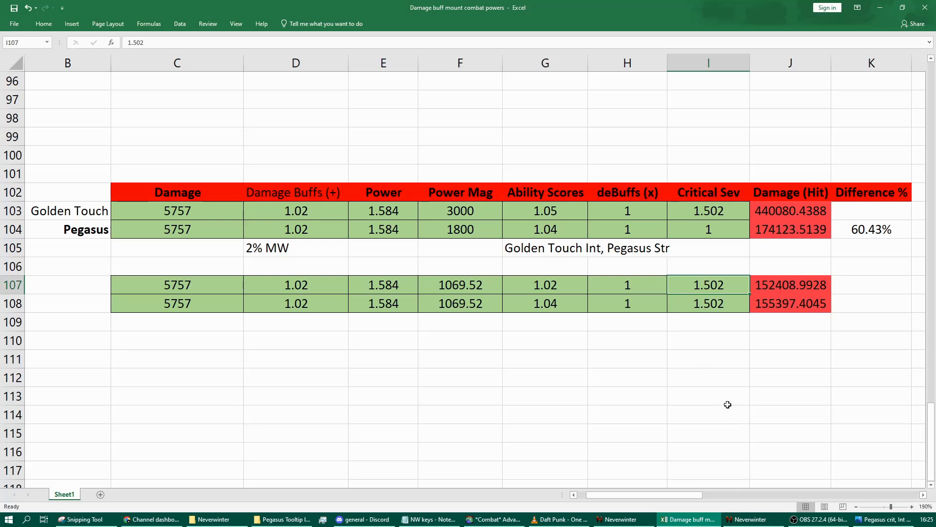
left_click(460, 284)
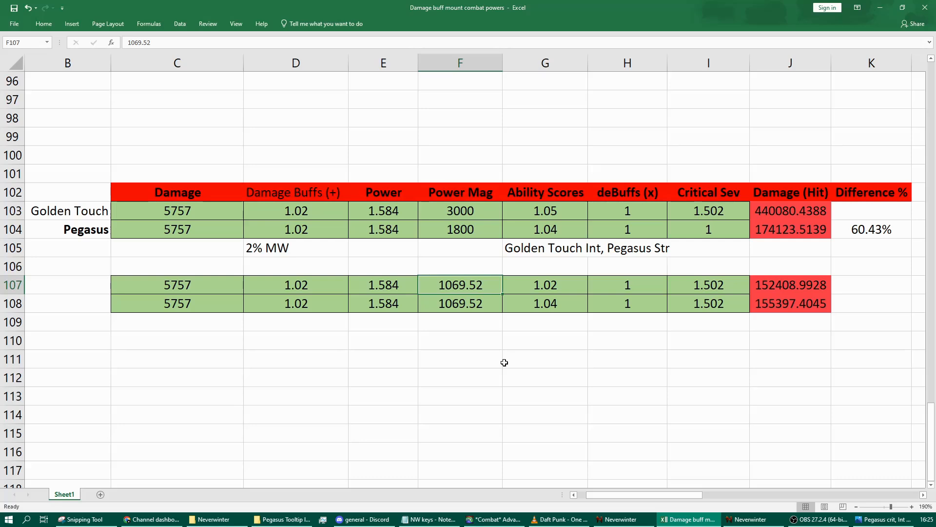
left_click(749, 519)
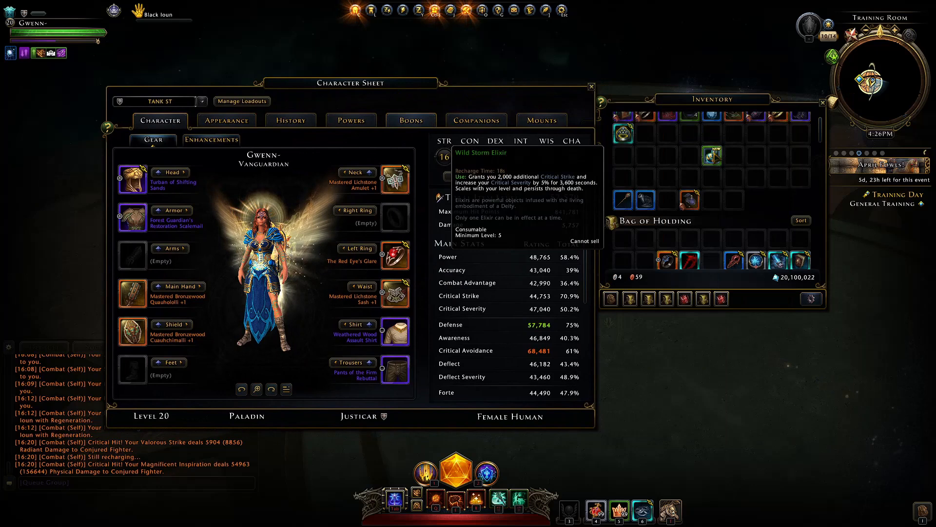
mouse_move(573, 317)
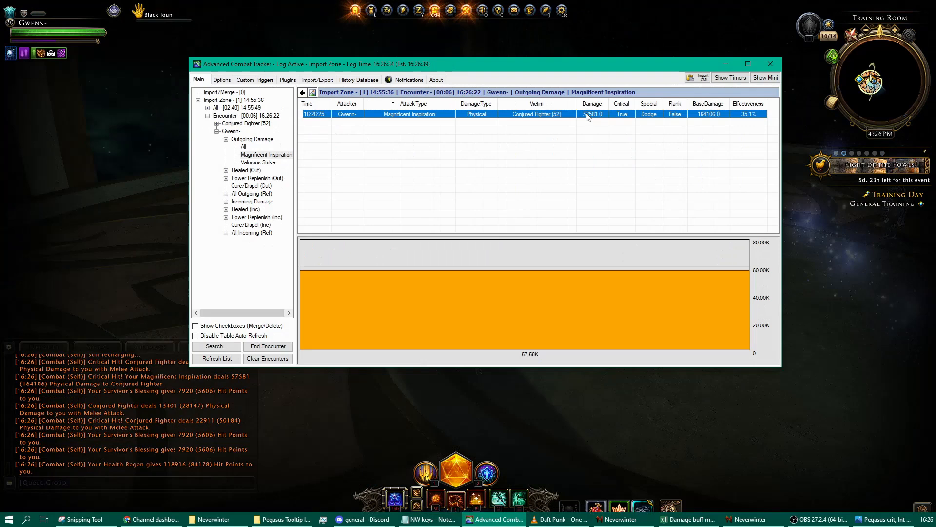
Check the Wild Storm Elixir severity bonus and 57,581 crit, then go back to Excel.
left_click(688, 519)
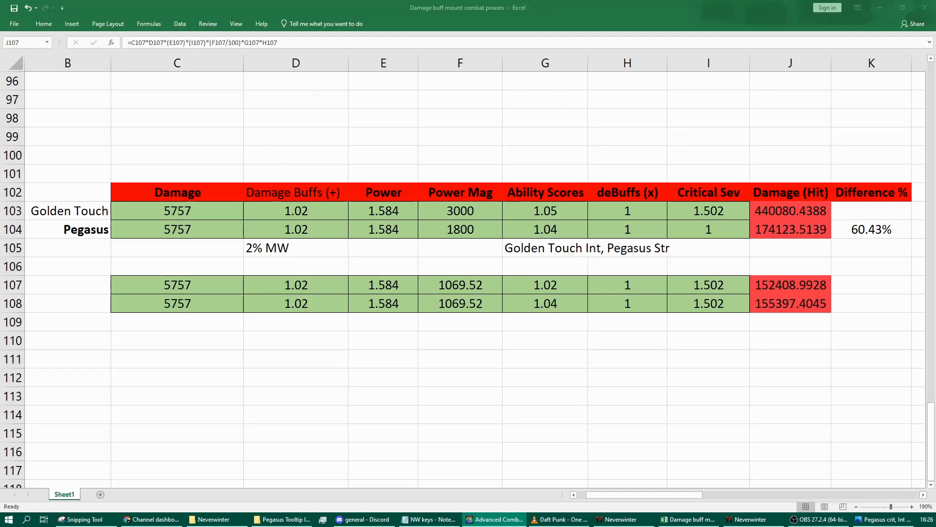
Set I108's critical severity to 1.552, cross-checking the combat tracker and character sheet.
double_click(708, 303)
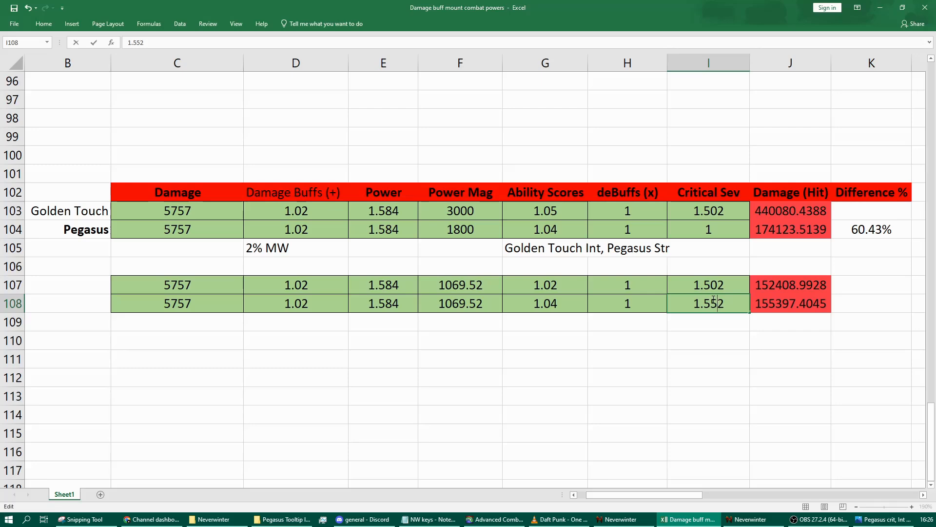
key("Return")
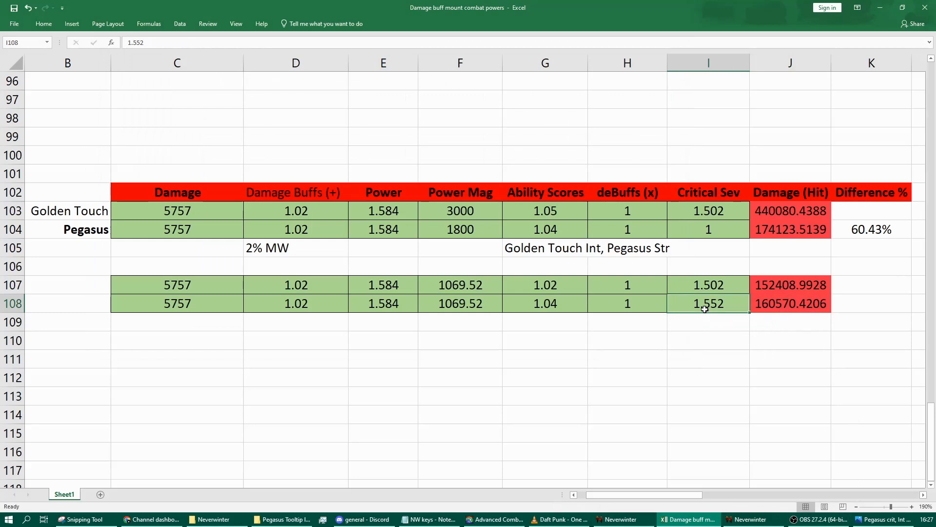
left_click(494, 518)
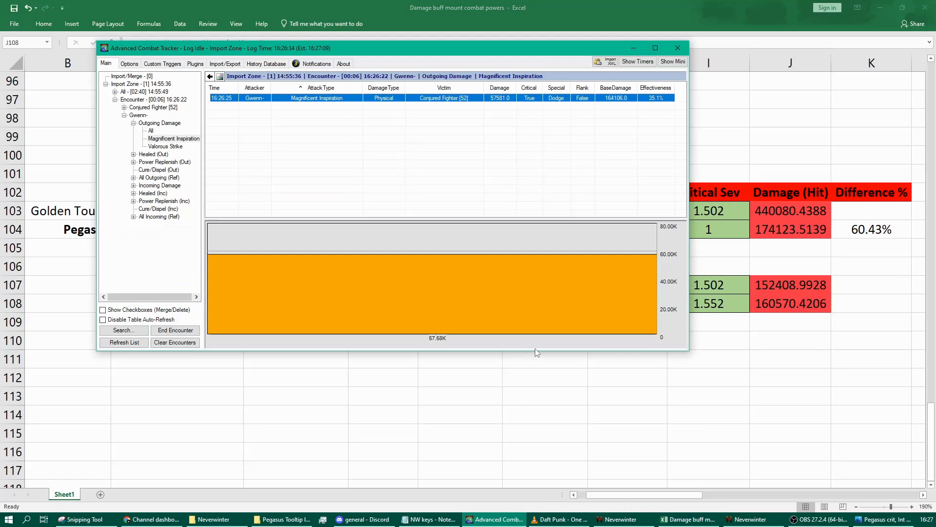
left_click(619, 519)
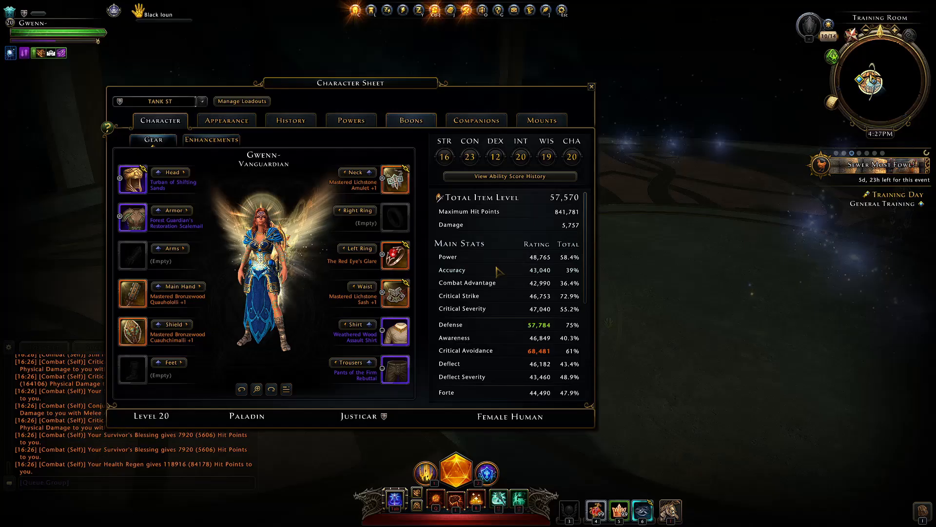
scroll("down", 3)
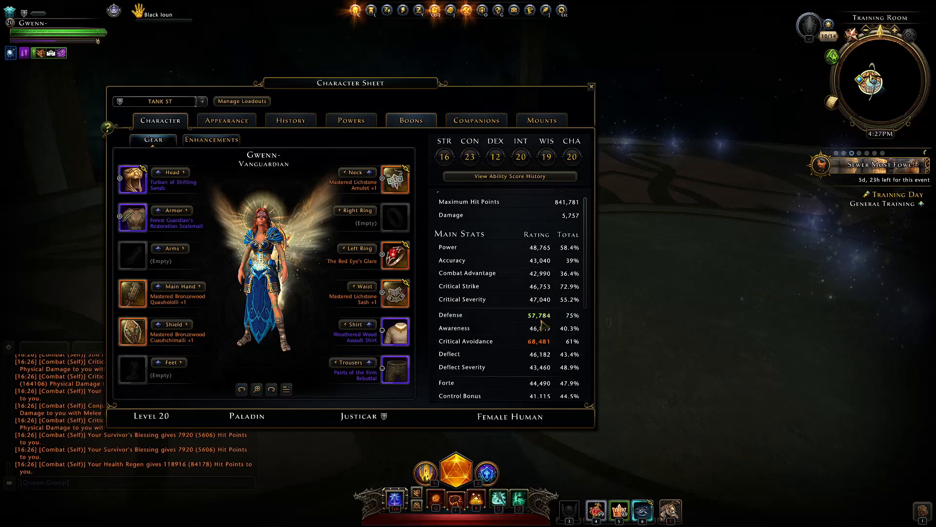
left_click(684, 518)
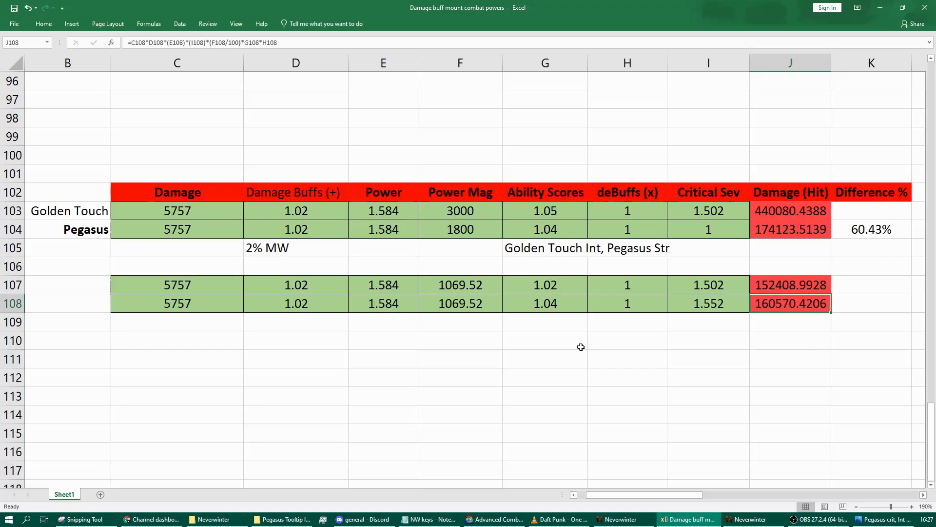
Compare F108's crit power magnitude with Pegasus's base 1800 in F104.
left_click(460, 304)
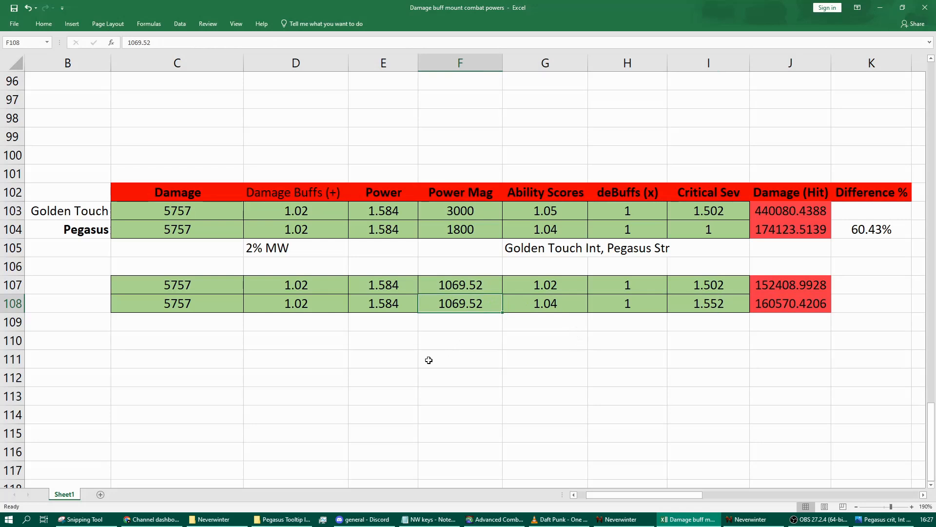
left_click(460, 230)
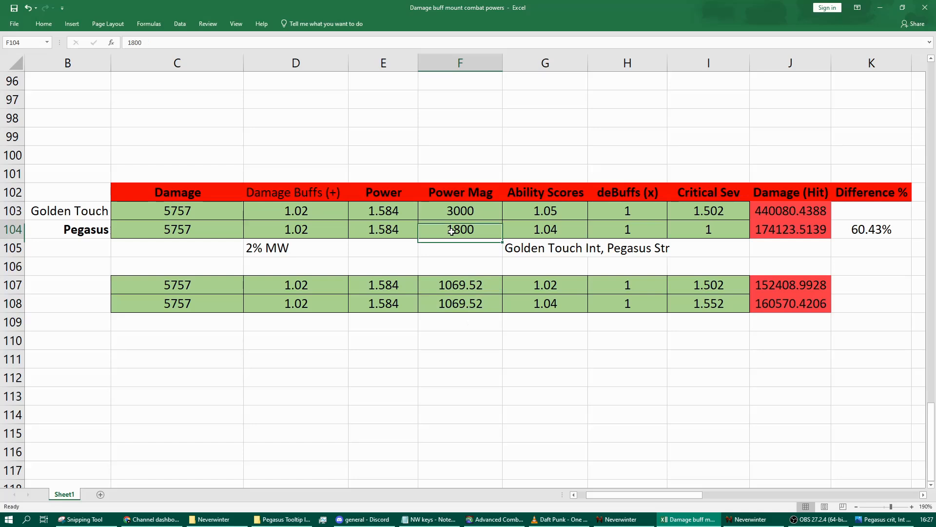
left_click(460, 210)
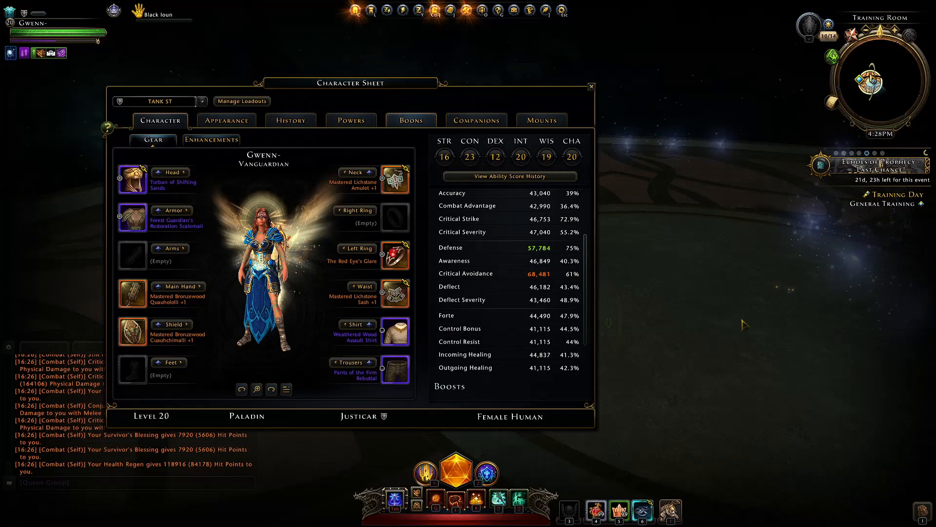
Close the character sheet, view the character in Inspect Mode, then go back to Excel.
left_click(591, 87)
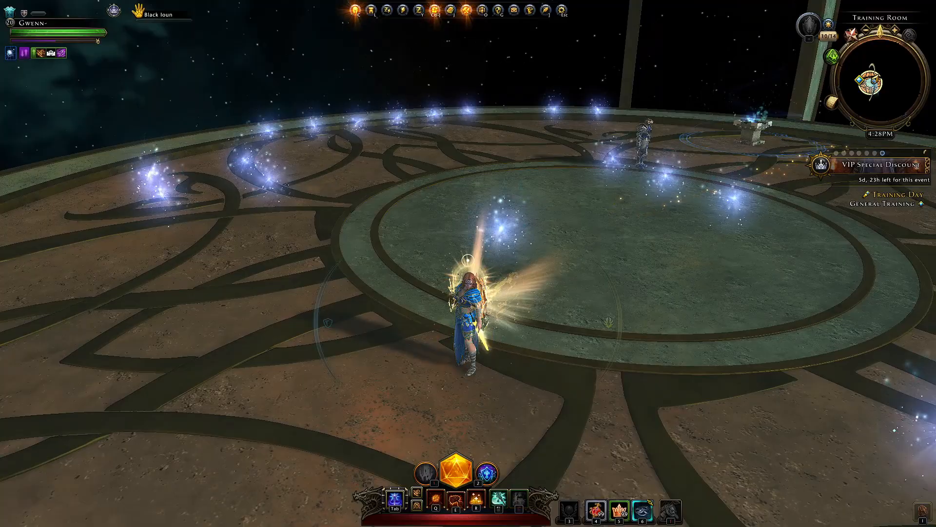
key("n")
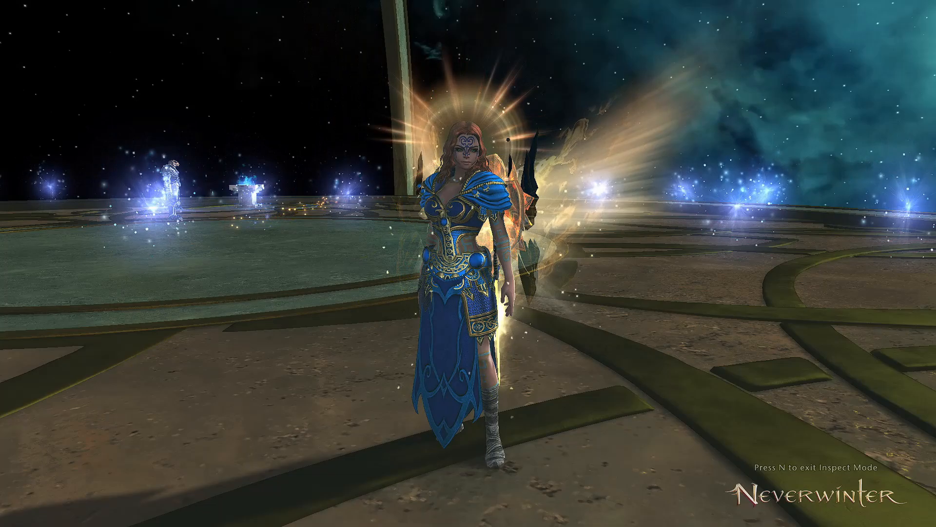
left_click(644, 518)
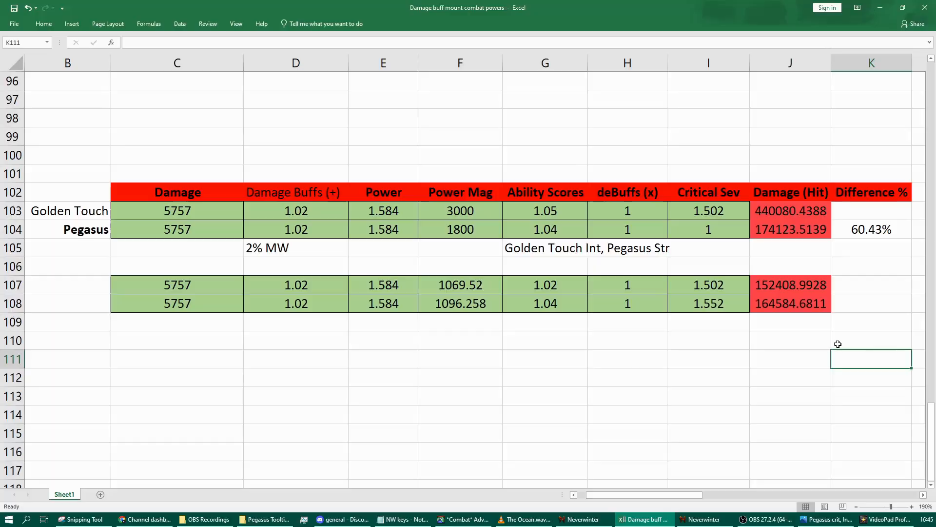
left_click(460, 304)
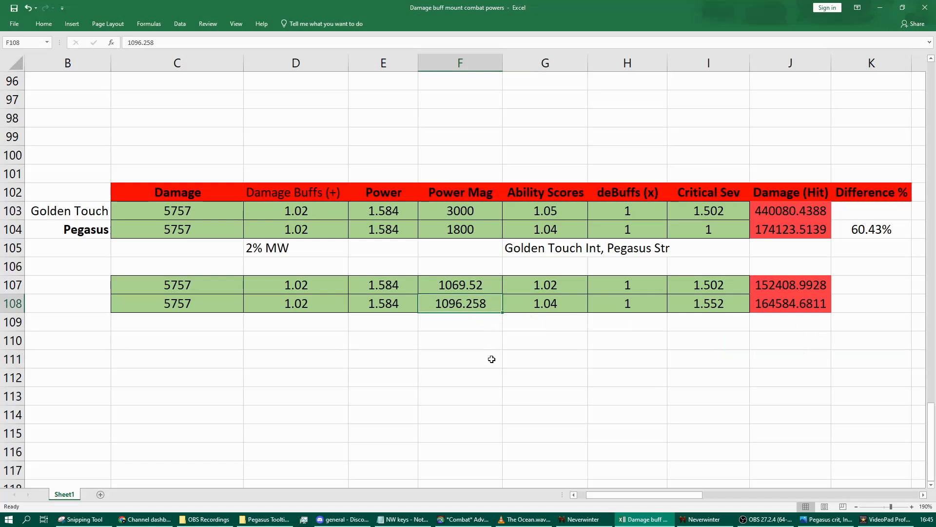
mouse_move(471, 315)
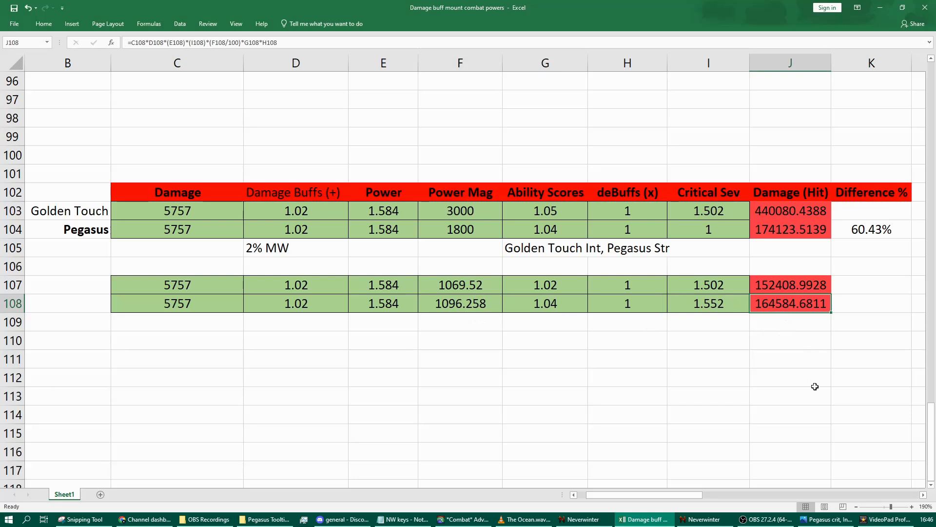
left_click(709, 304)
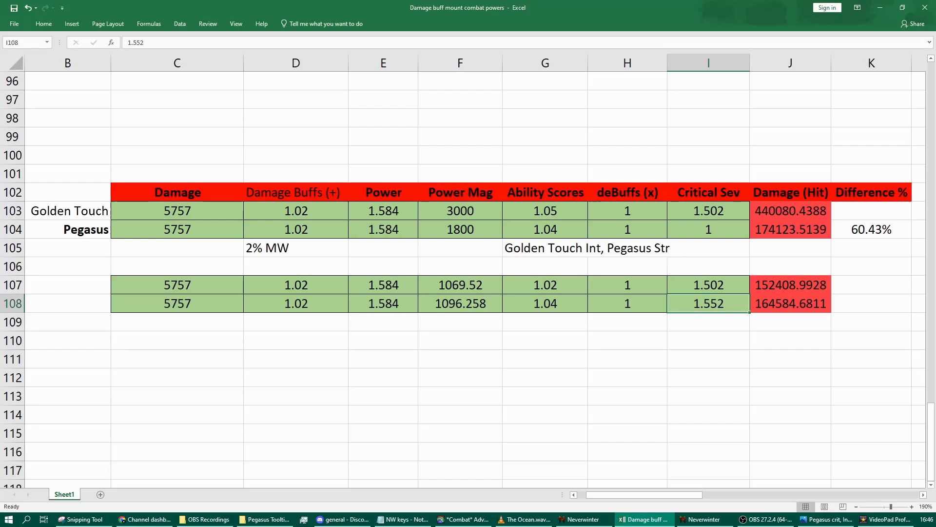